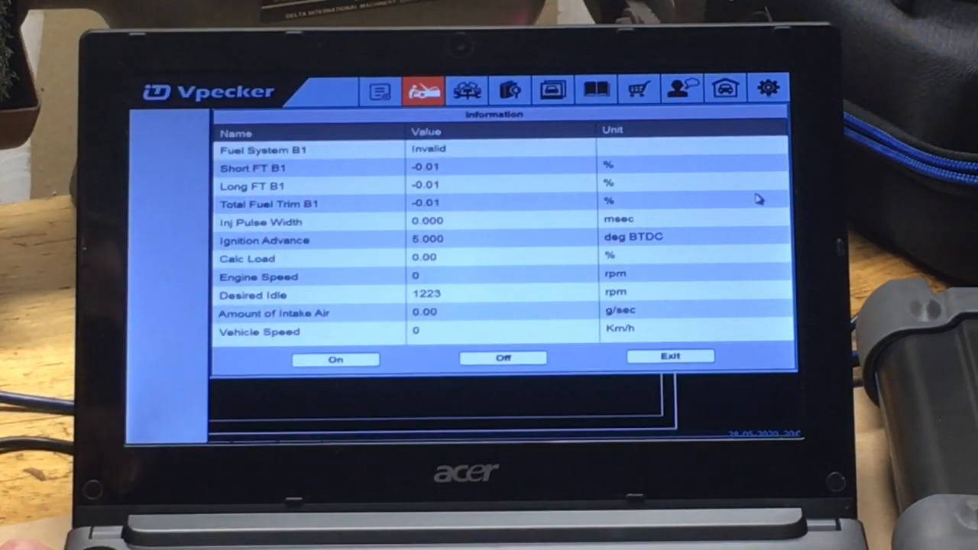
{"action": "mouse_move", "coordinate": [392, 319]}
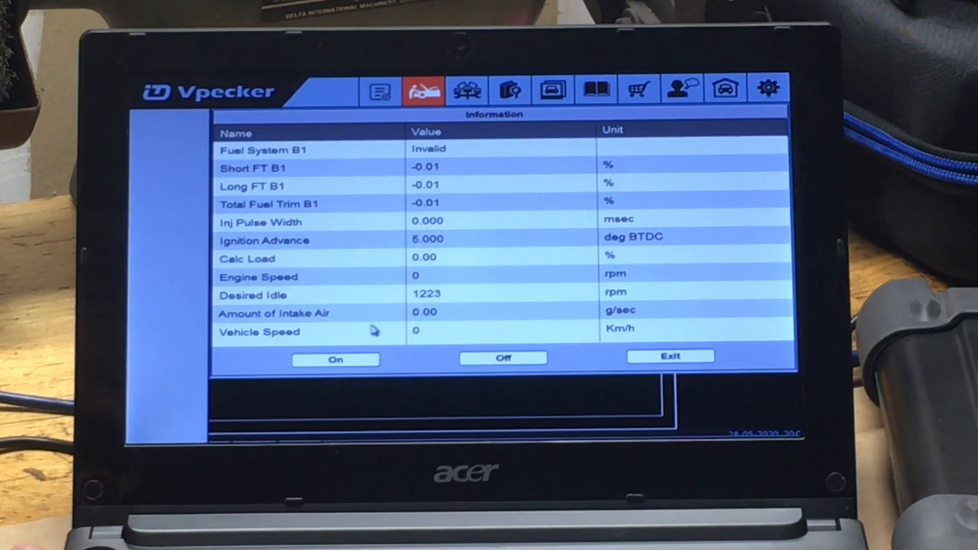
{"action": "mouse_move", "coordinate": [371, 327]}
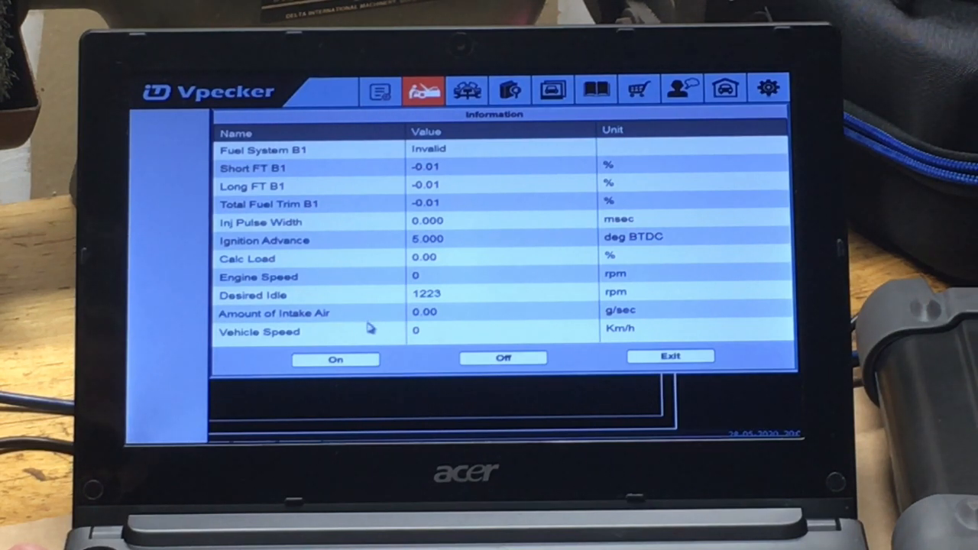
{"action": "mouse_move", "coordinate": [359, 369]}
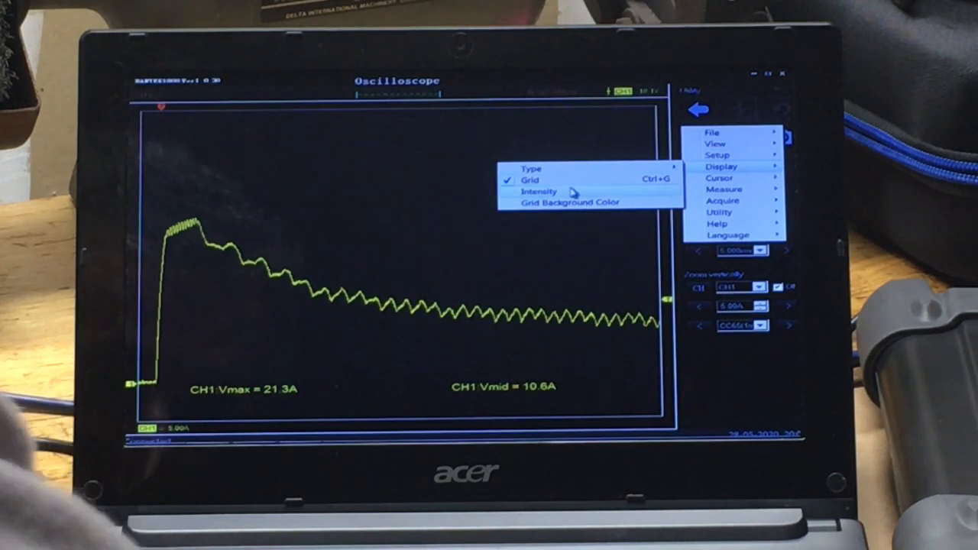
Step: Raise the Grid/Scale intensity slider to maximum in the Intensity settings and confirm
{"action": "left_click", "coordinate": [539, 190]}
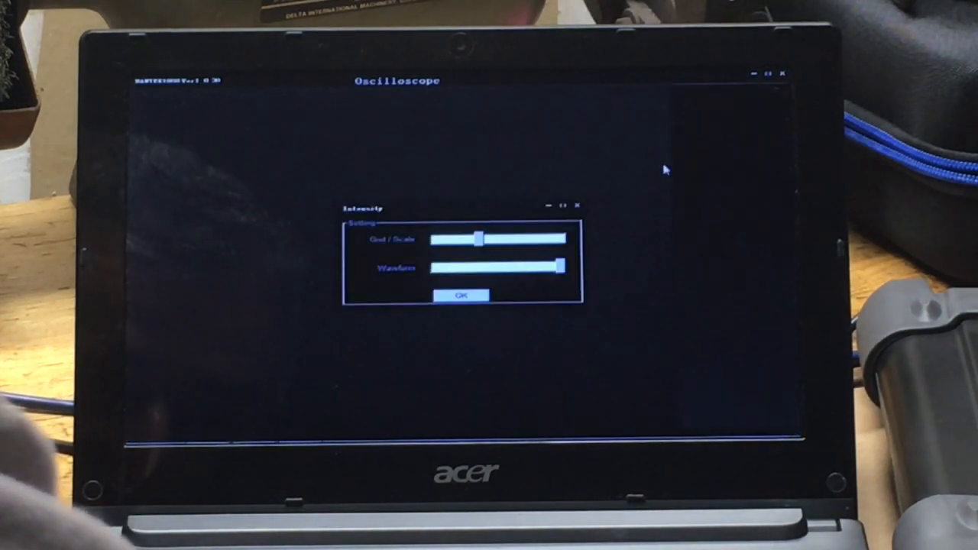
{"action": "left_click_drag", "start_coordinate": [478, 239], "coordinate": [493, 239]}
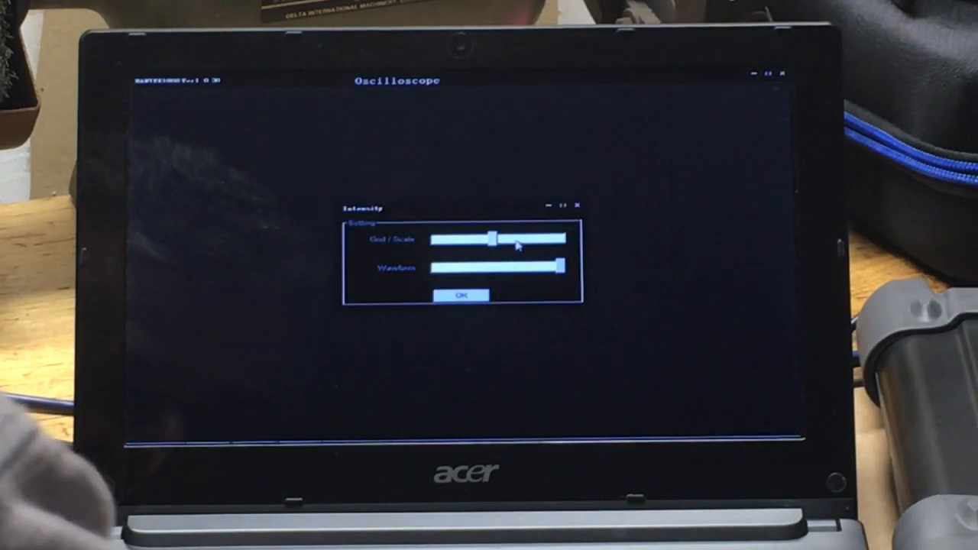
{"action": "left_click_drag", "start_coordinate": [493, 239], "coordinate": [557, 239]}
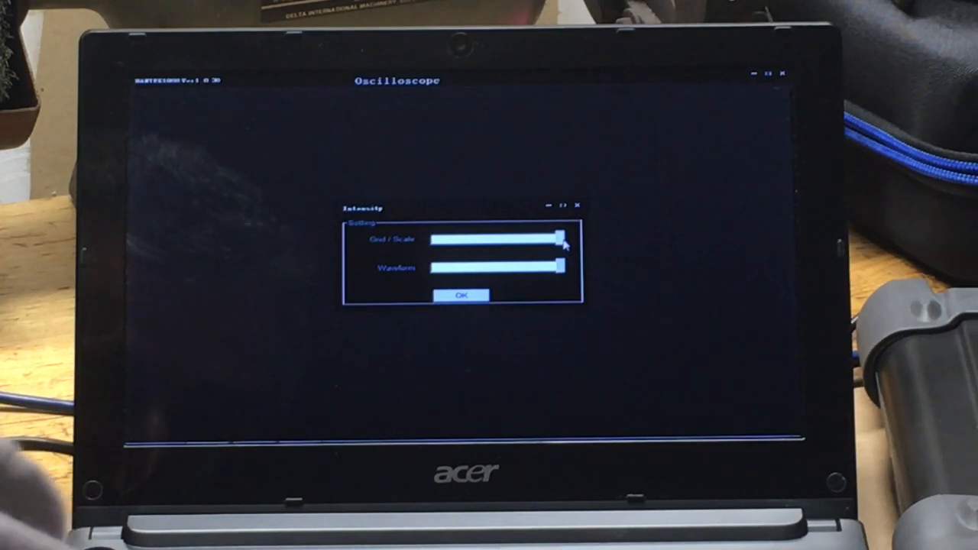
{"action": "left_click", "coordinate": [462, 295]}
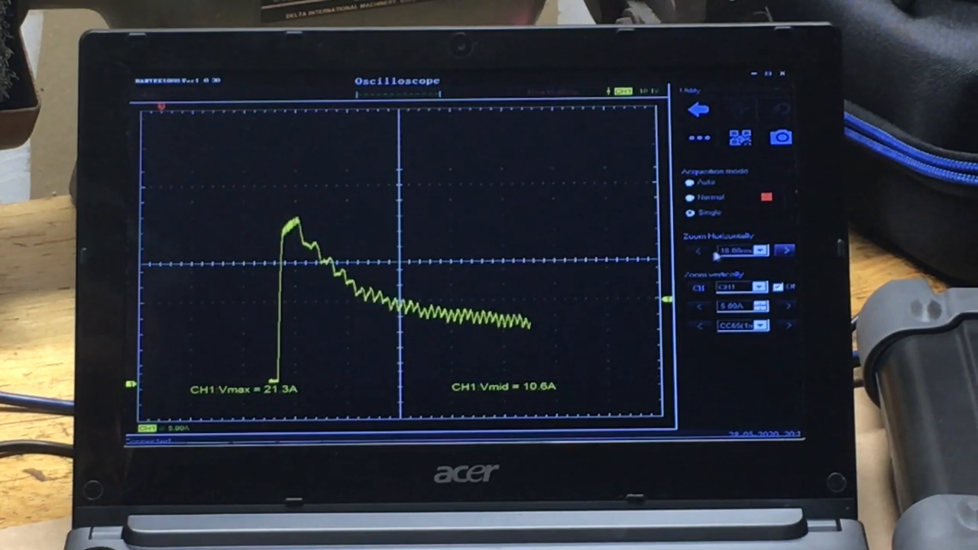
{"action": "left_click", "coordinate": [696, 251]}
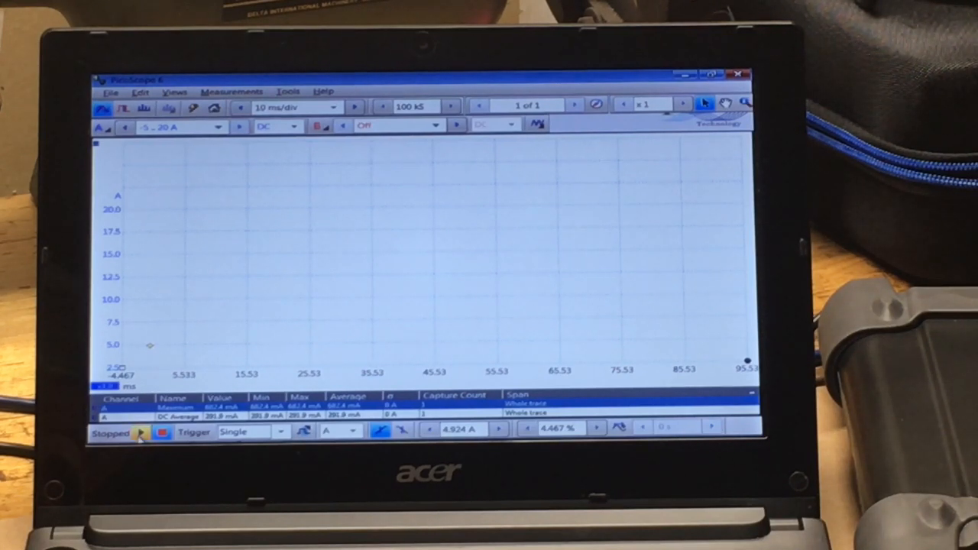
Step: Start the single-shot capture of the channel A current waveform
{"action": "left_click", "coordinate": [140, 434]}
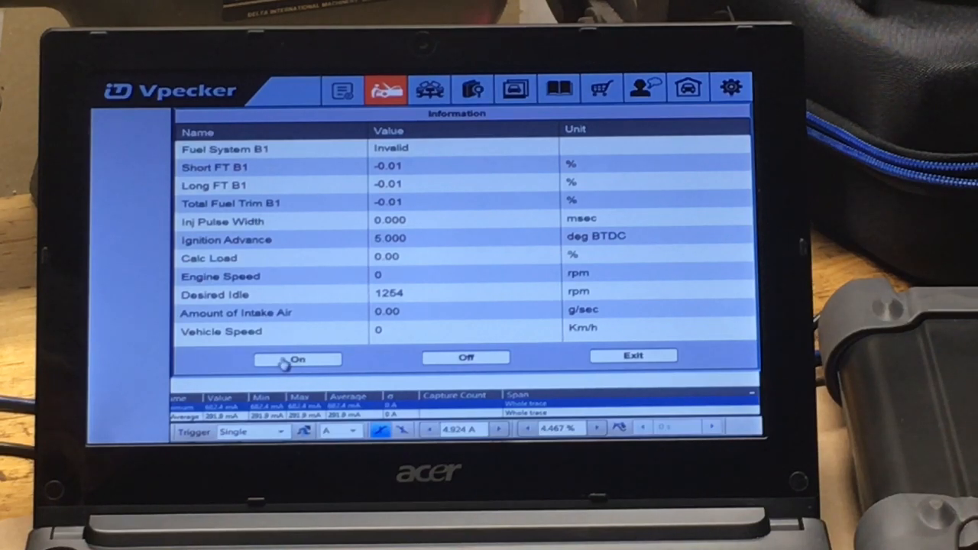
{"action": "mouse_move", "coordinate": [440, 364]}
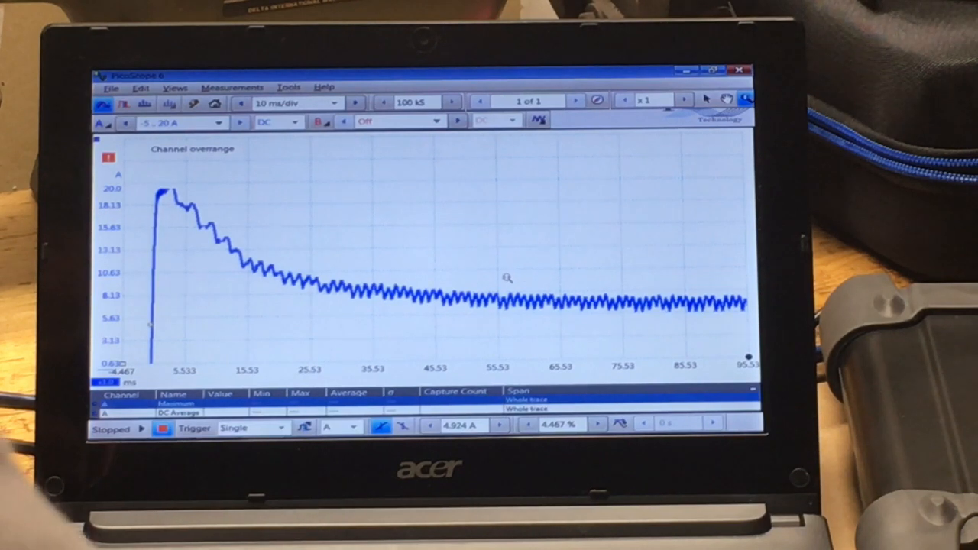
Step: Drag a zoom rectangle around the current ripple from about 55 to 82 ms
{"action": "left_click_drag", "start_coordinate": [508, 276], "coordinate": [677, 334]}
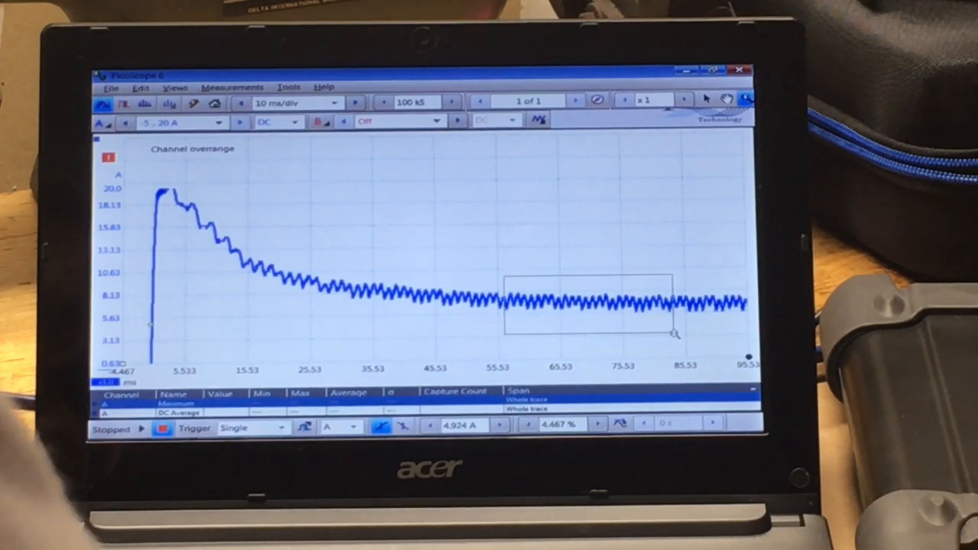